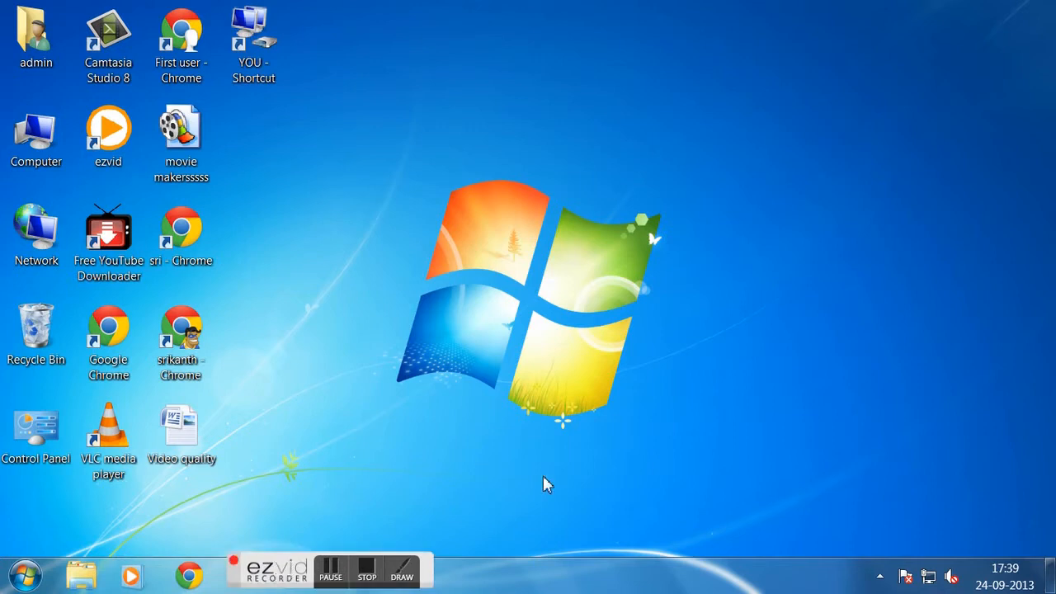
pyautogui.moveTo(553, 485)
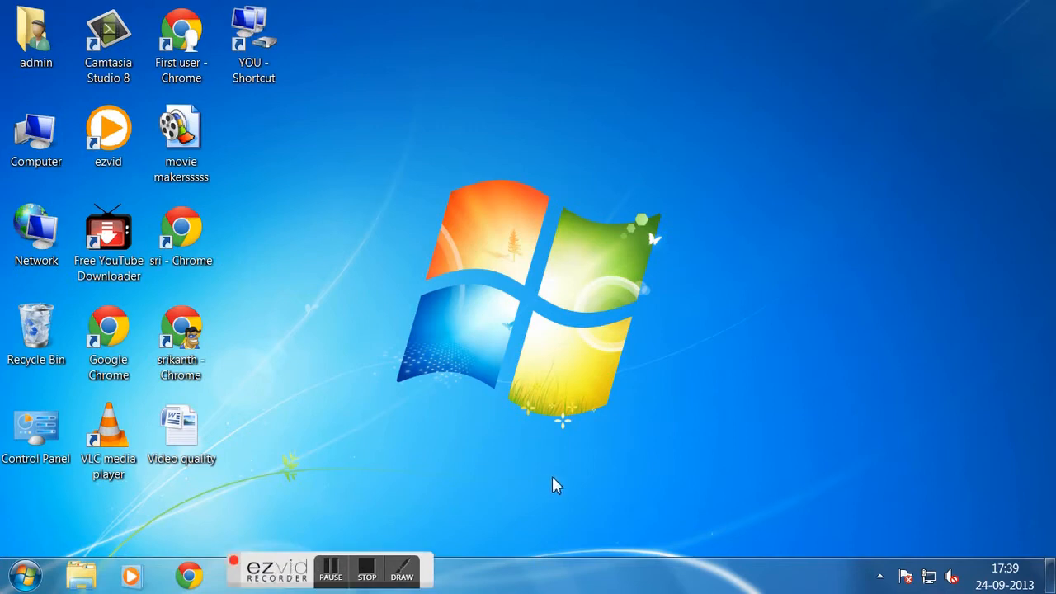
pyautogui.moveTo(568, 485)
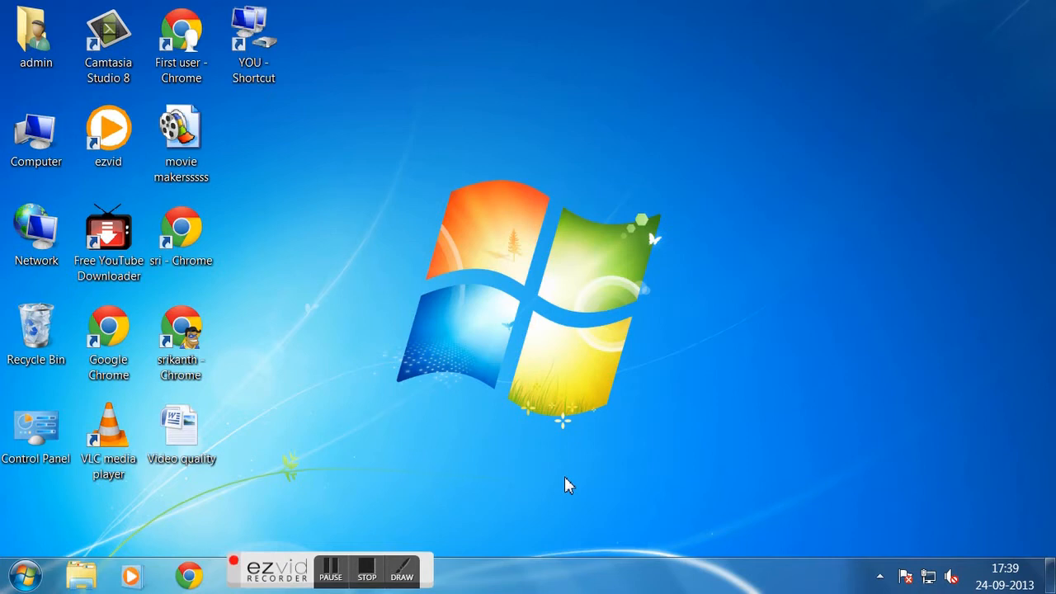
pyautogui.moveTo(580, 485)
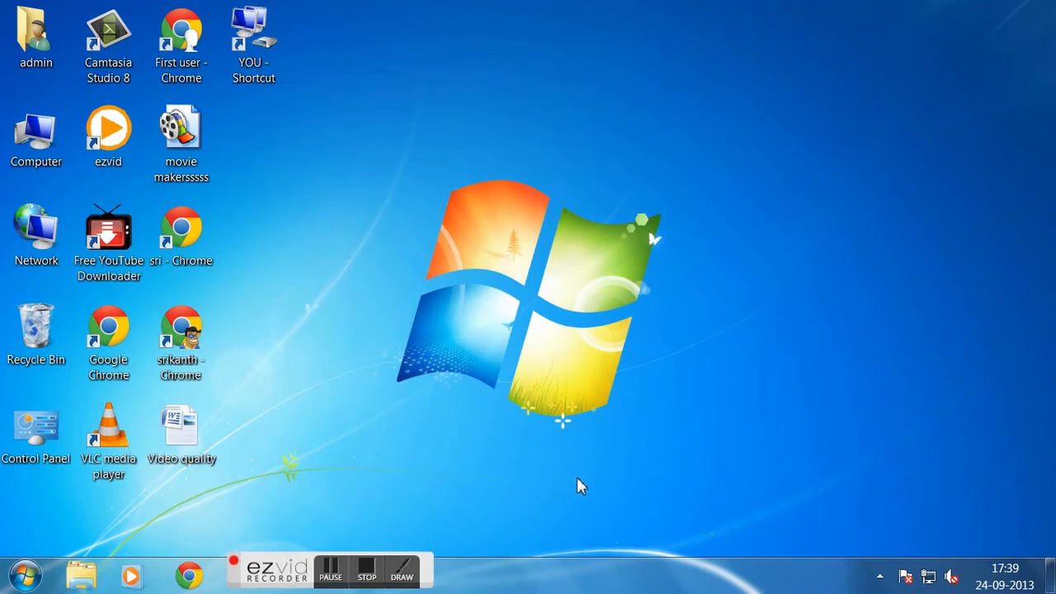
# - Search the Start menu for 'ma' to find Magnifier
pyautogui.click(108, 46)
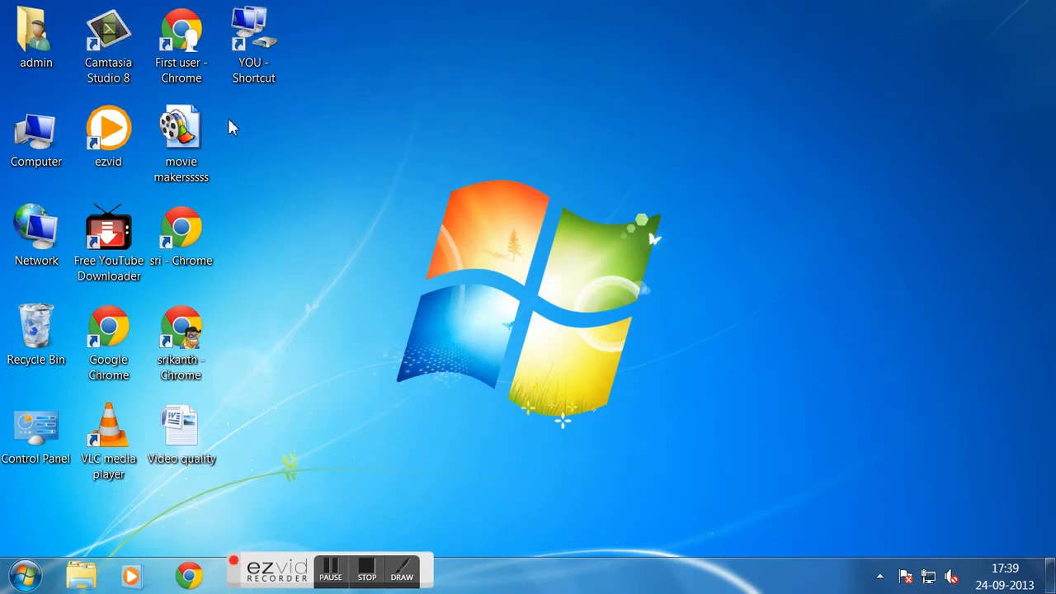
pyautogui.moveTo(845, 264)
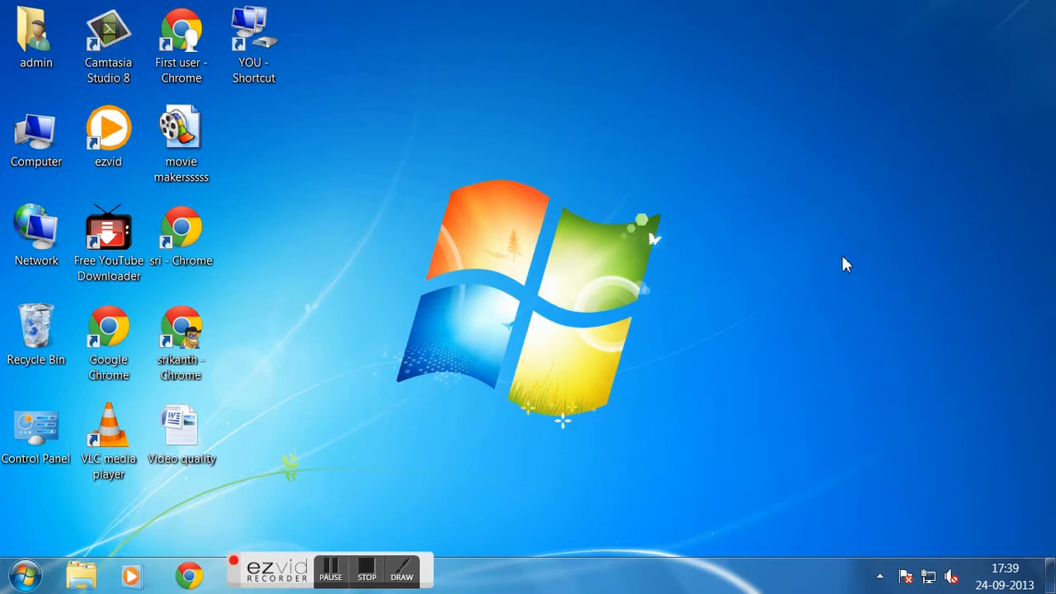
pyautogui.click(330, 570)
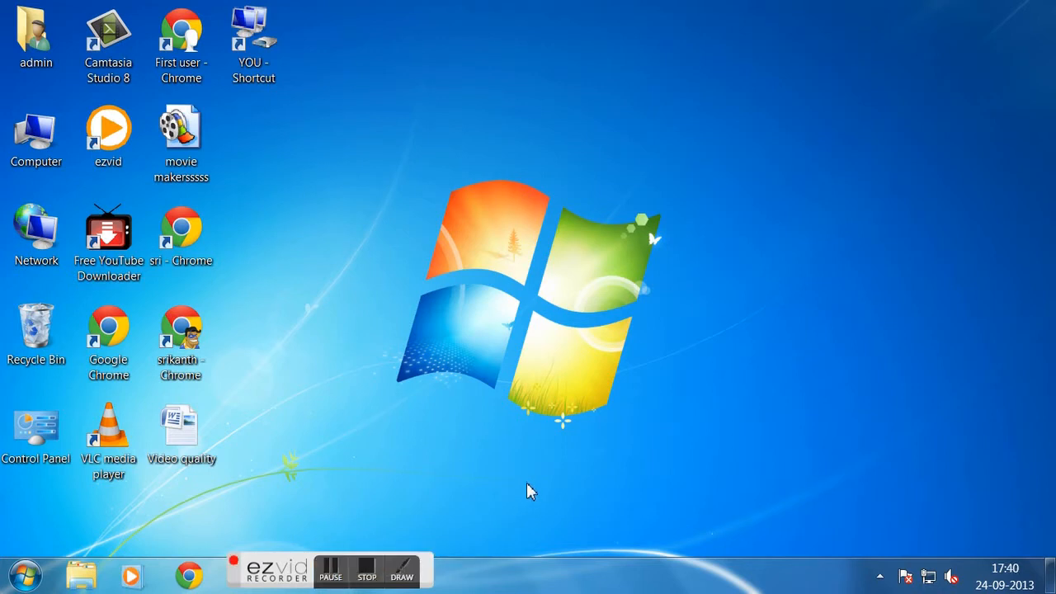
pyautogui.moveTo(518, 489)
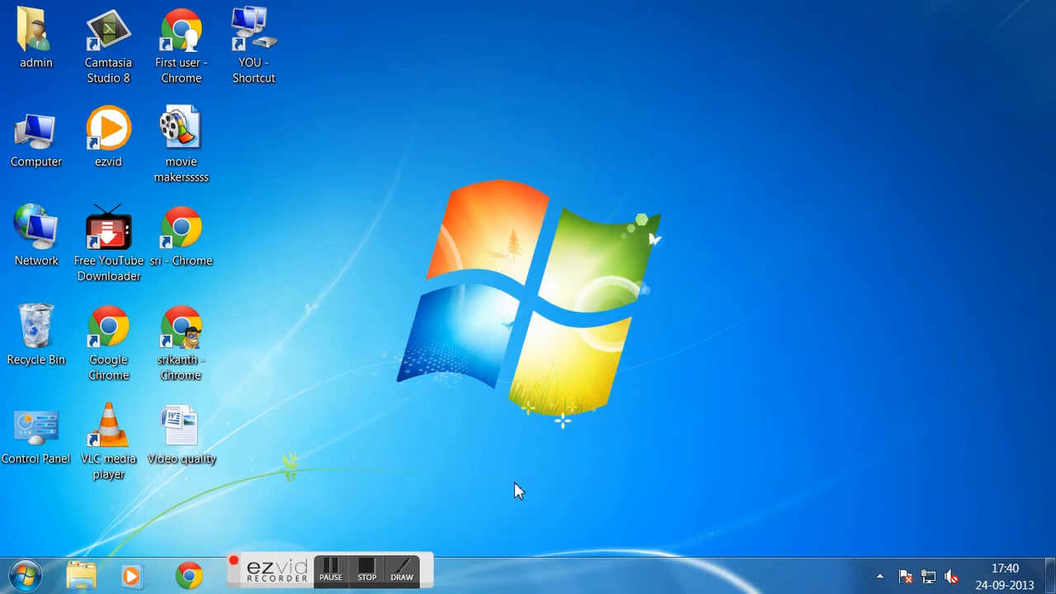
pyautogui.click(23, 576)
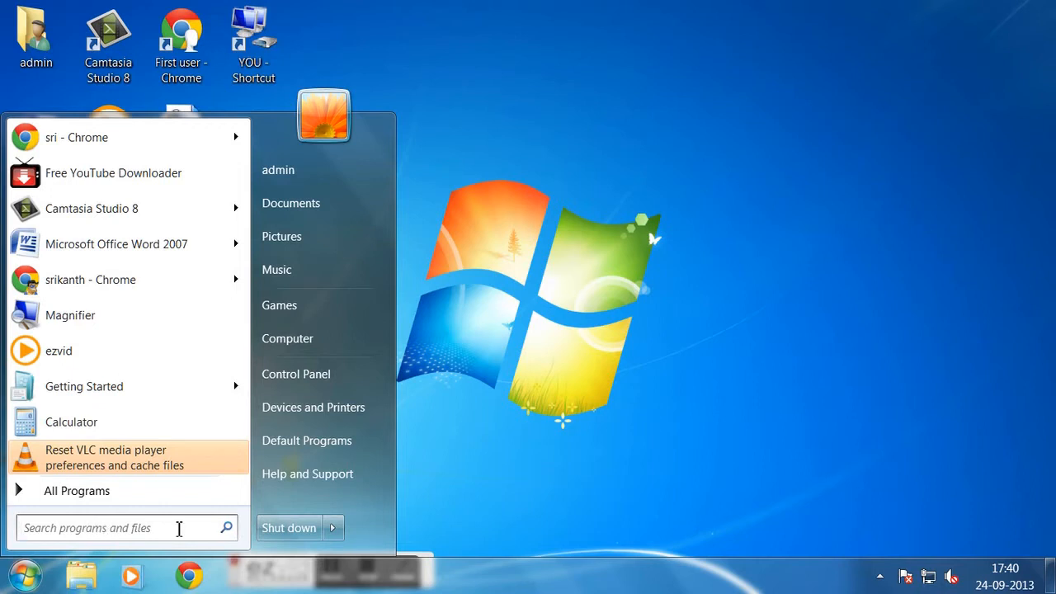
pyautogui.write('ma')
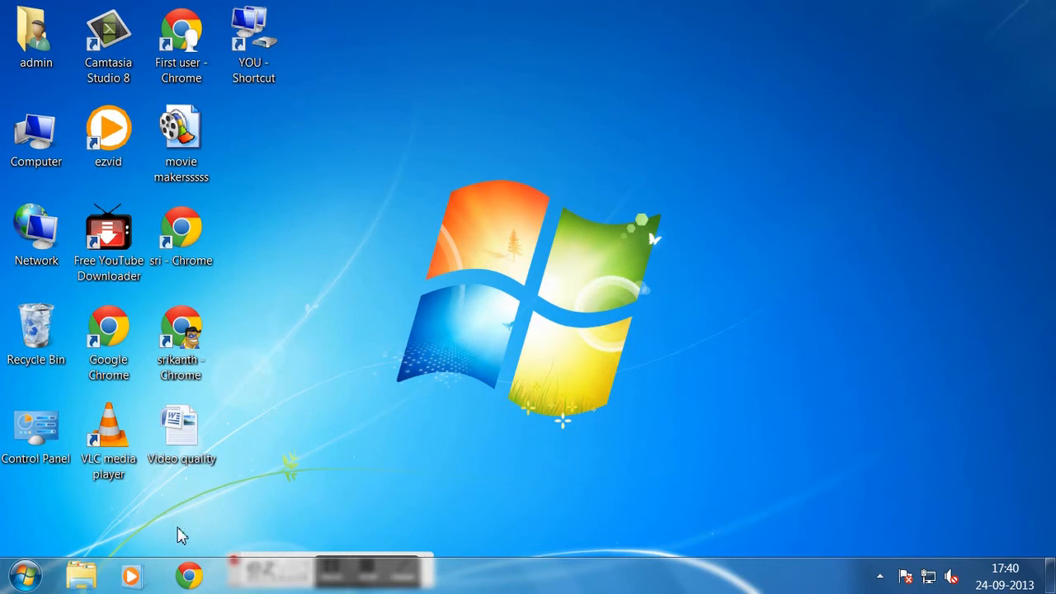
pyautogui.moveTo(779, 10)
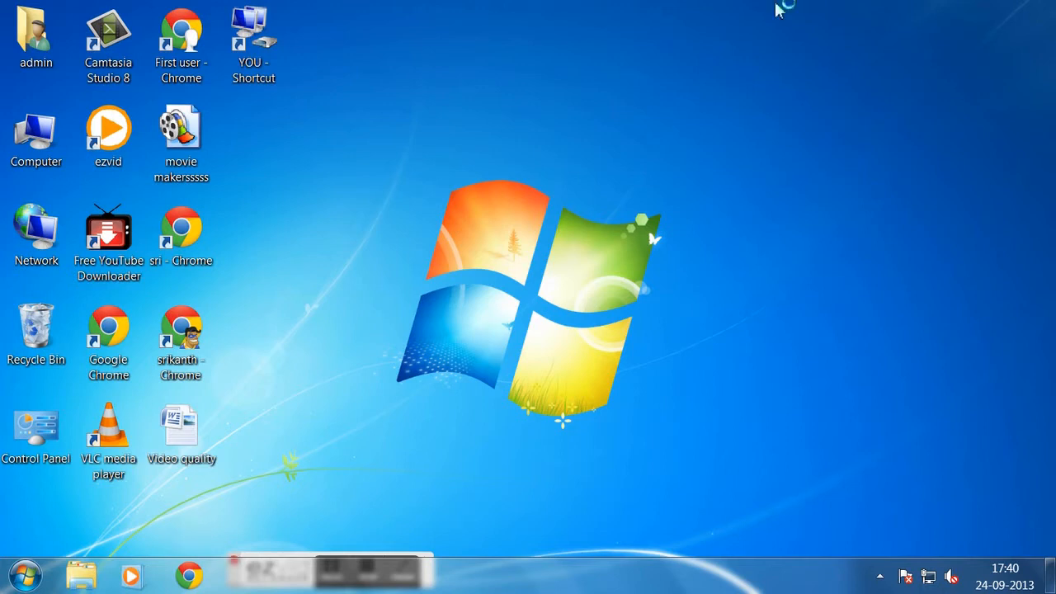
pyautogui.moveTo(532, 278)
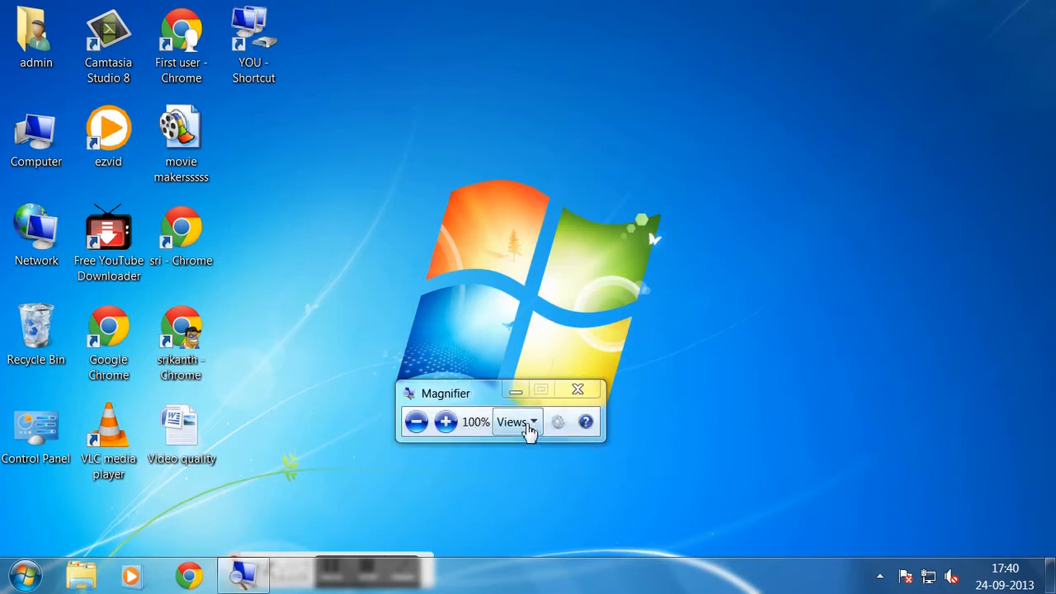
# - Launch Magnifier and zoom the desktop in to 150%
pyautogui.click(515, 421)
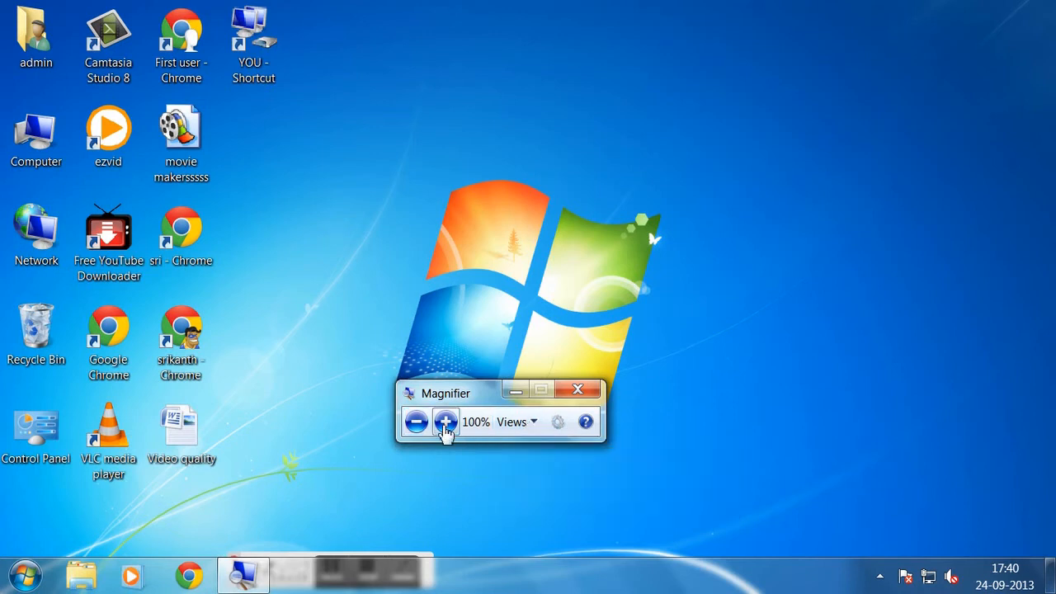
pyautogui.click(445, 421)
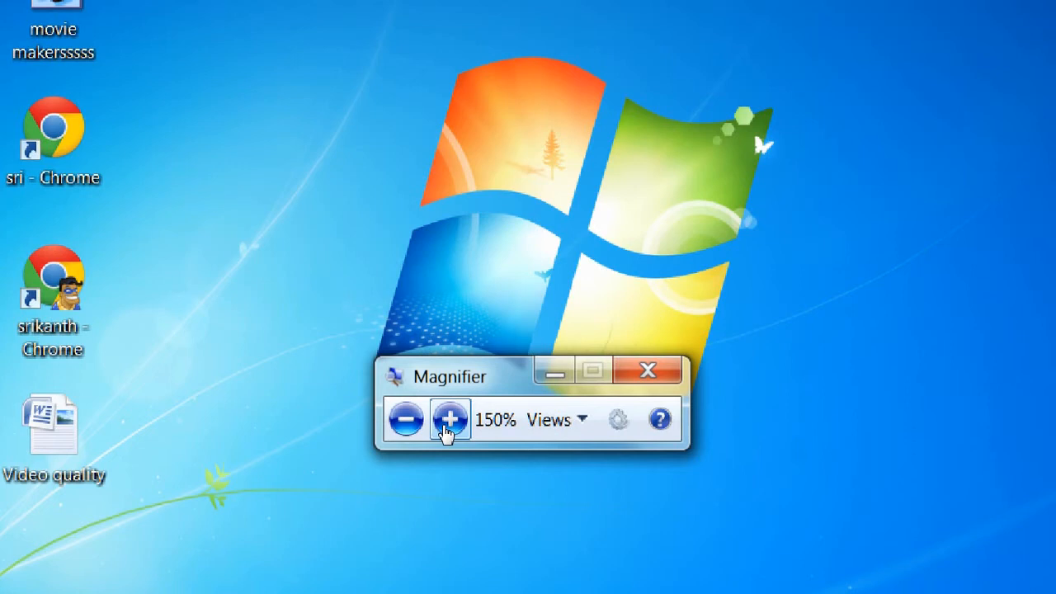
pyautogui.click(450, 420)
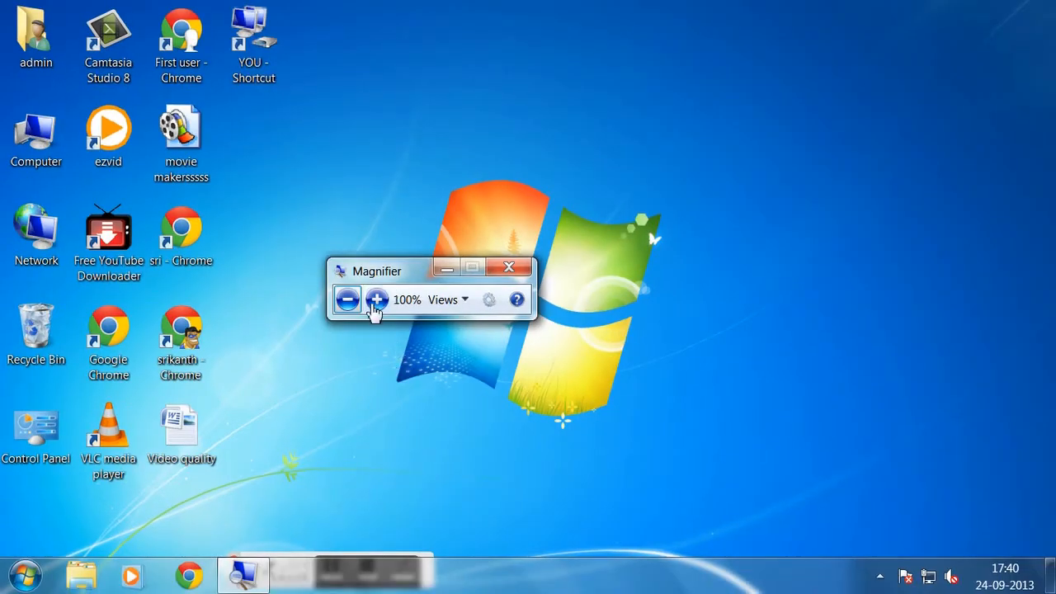
pyautogui.click(377, 299)
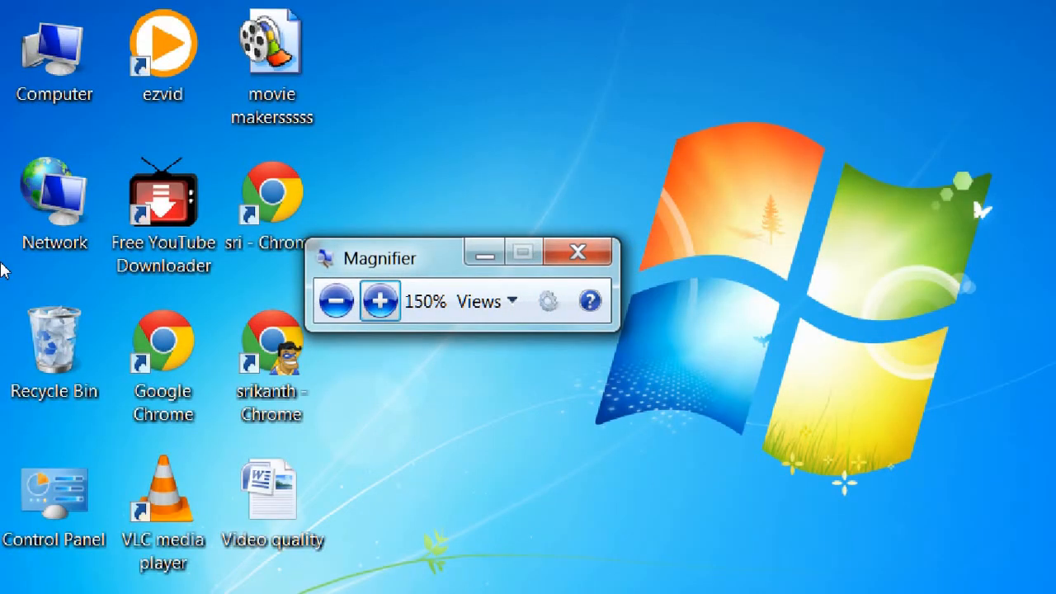
pyautogui.moveTo(18, 275)
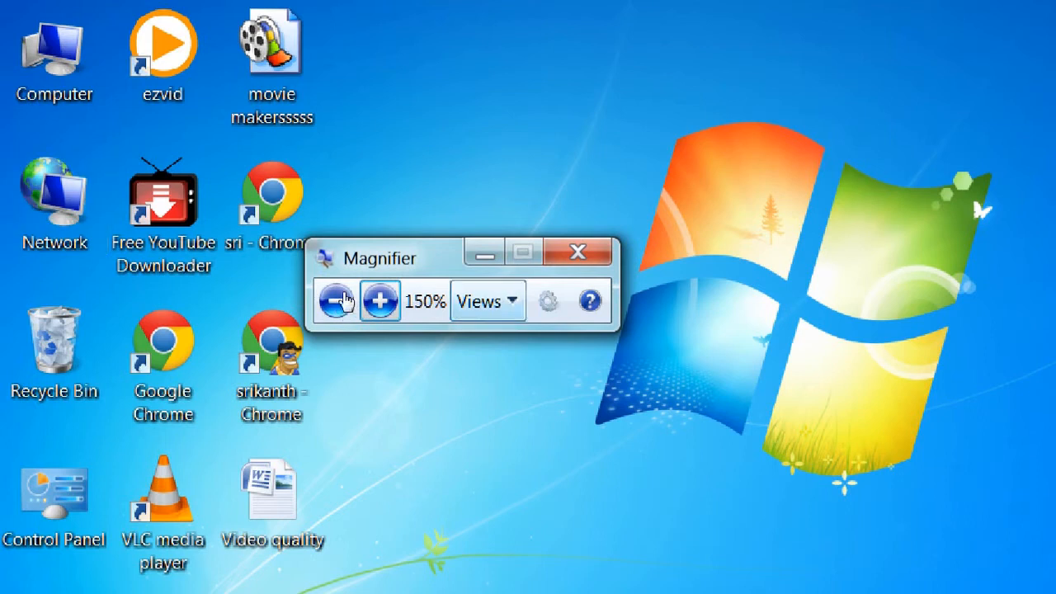
pyautogui.click(483, 300)
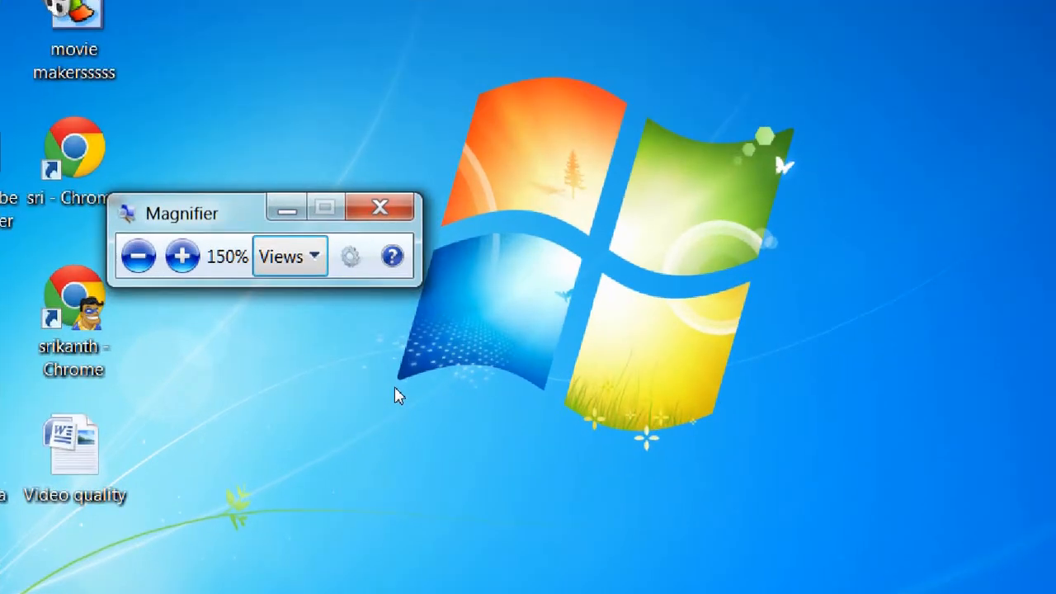
# - Open the Magnifier Views list to pick Lens instead of Full screen
pyautogui.click(288, 255)
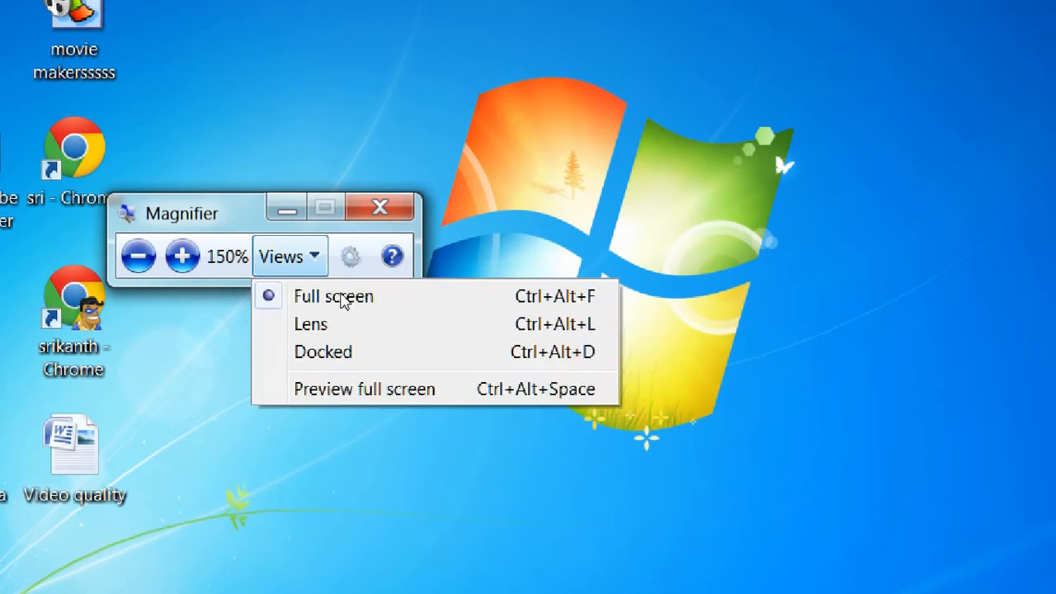
pyautogui.moveTo(388, 405)
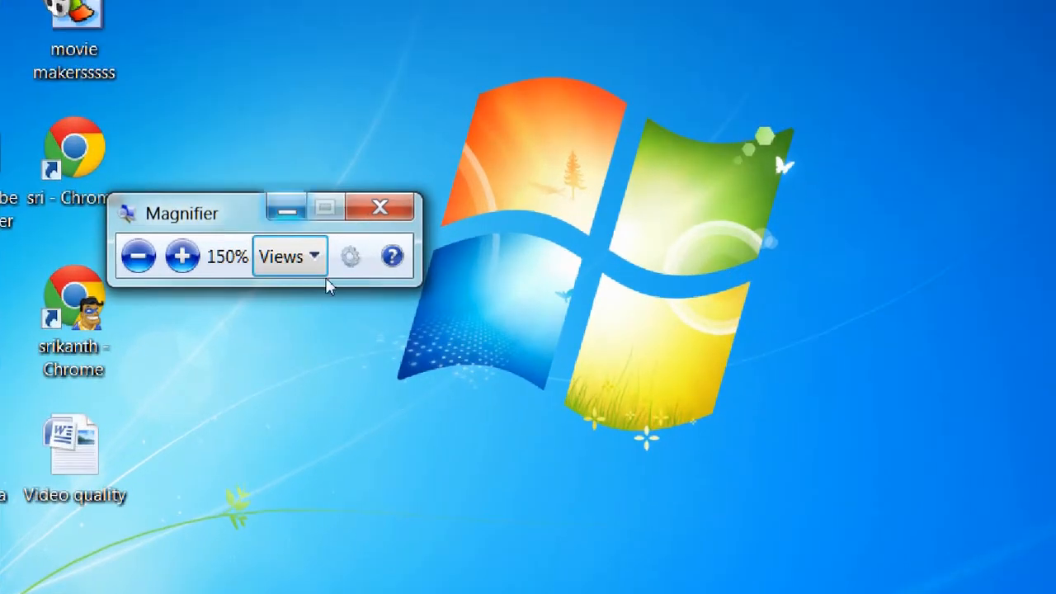
pyautogui.click(284, 256)
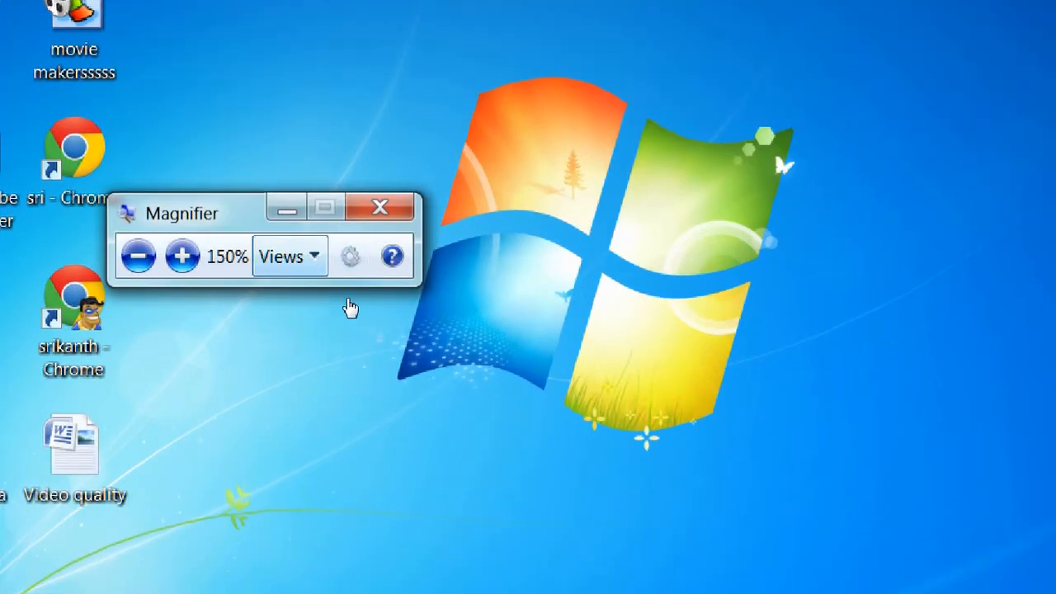
pyautogui.click(289, 257)
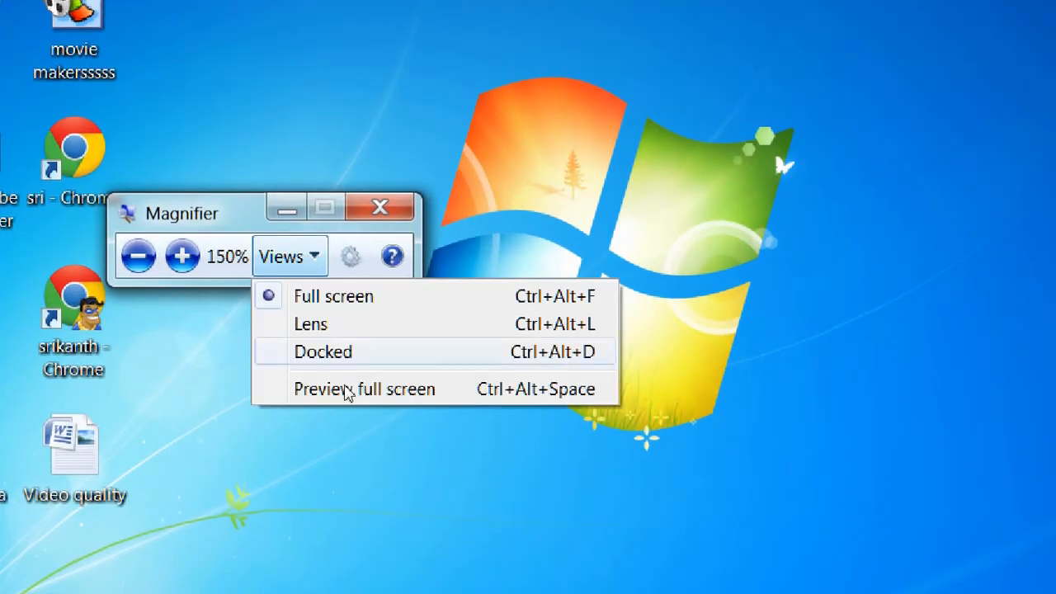
pyautogui.moveTo(359, 338)
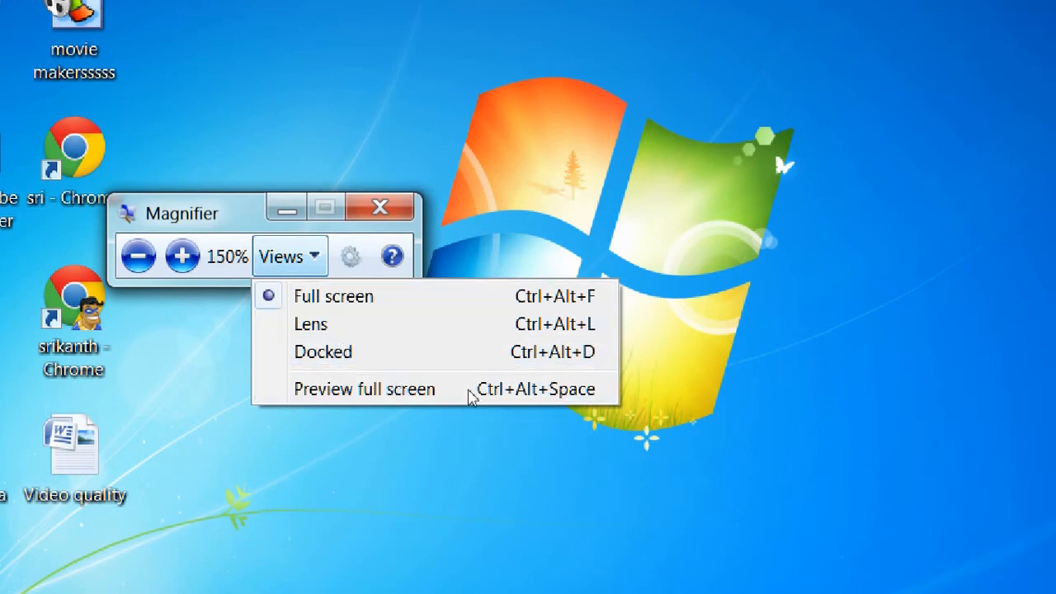
pyautogui.moveTo(346, 353)
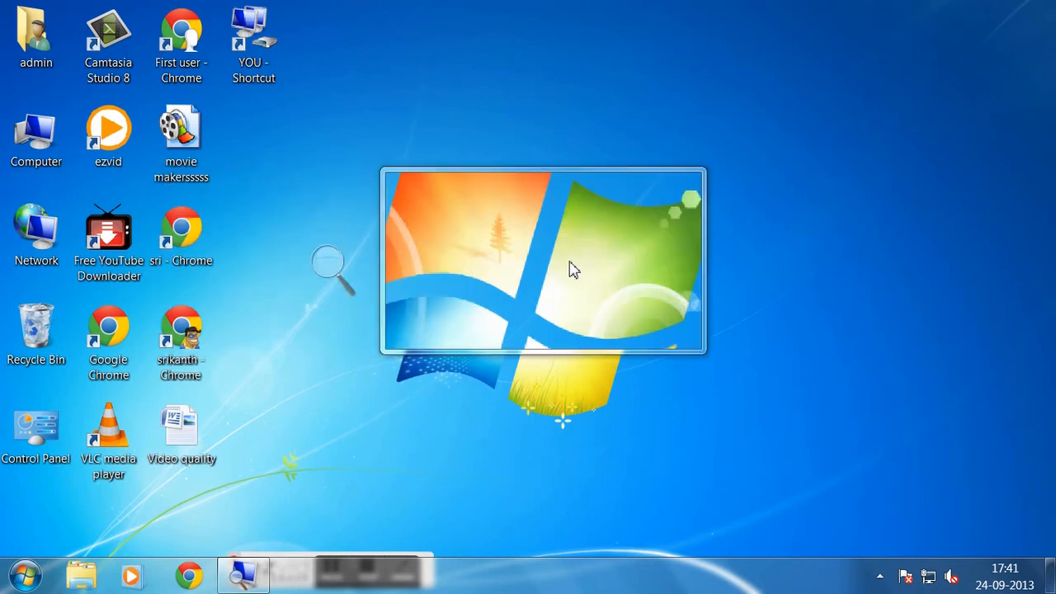
# - Drag the 150% lens over other desktop icons, then open Views
pyautogui.moveTo(574, 268); pyautogui.dragTo(681, 394)
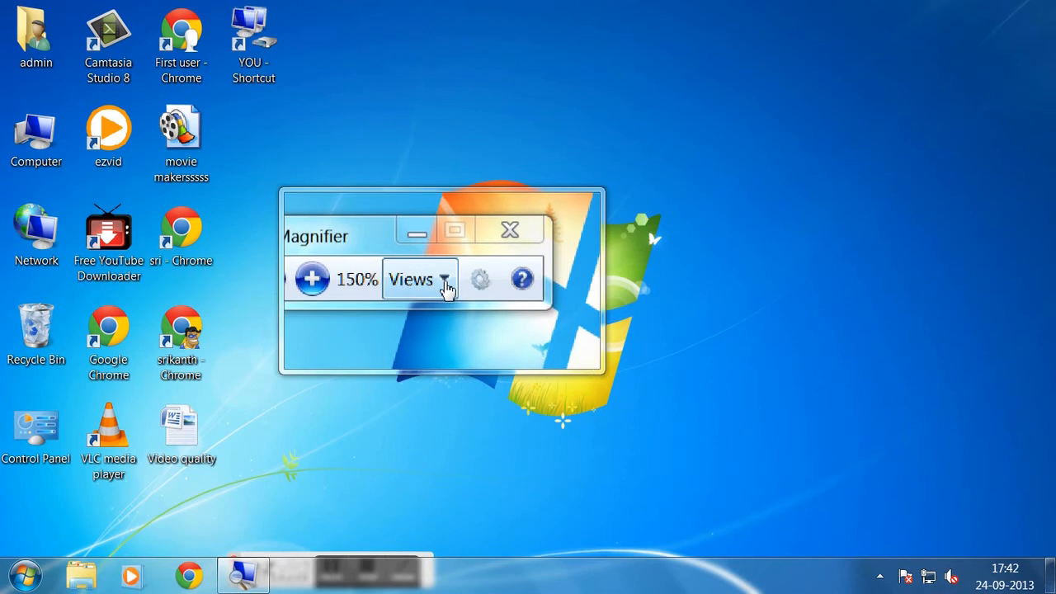
pyautogui.click(420, 278)
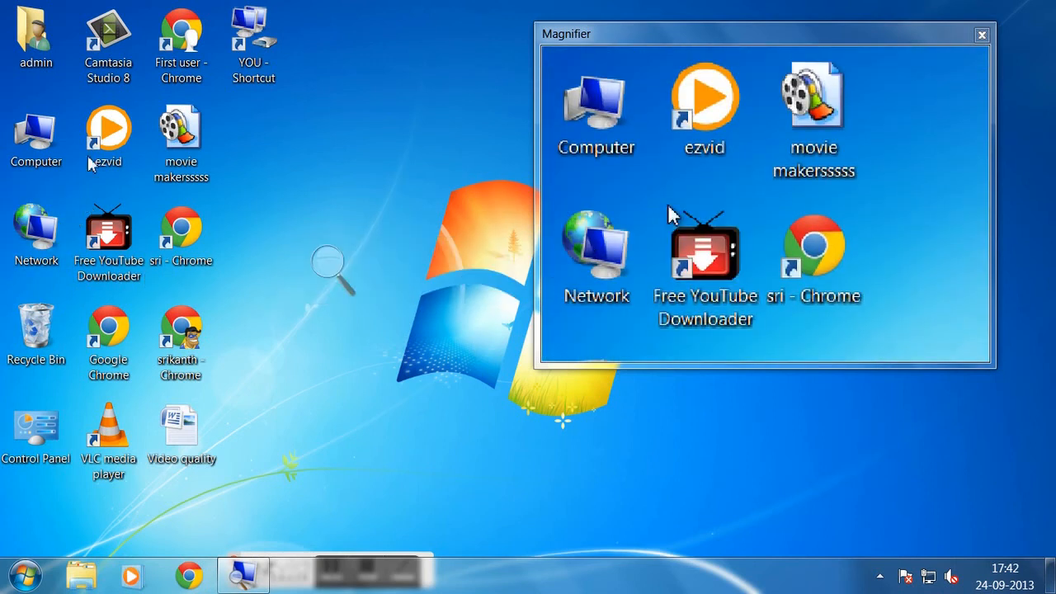
# - Switch Magnifier back to Full screen view at 150%
pyautogui.click(108, 41)
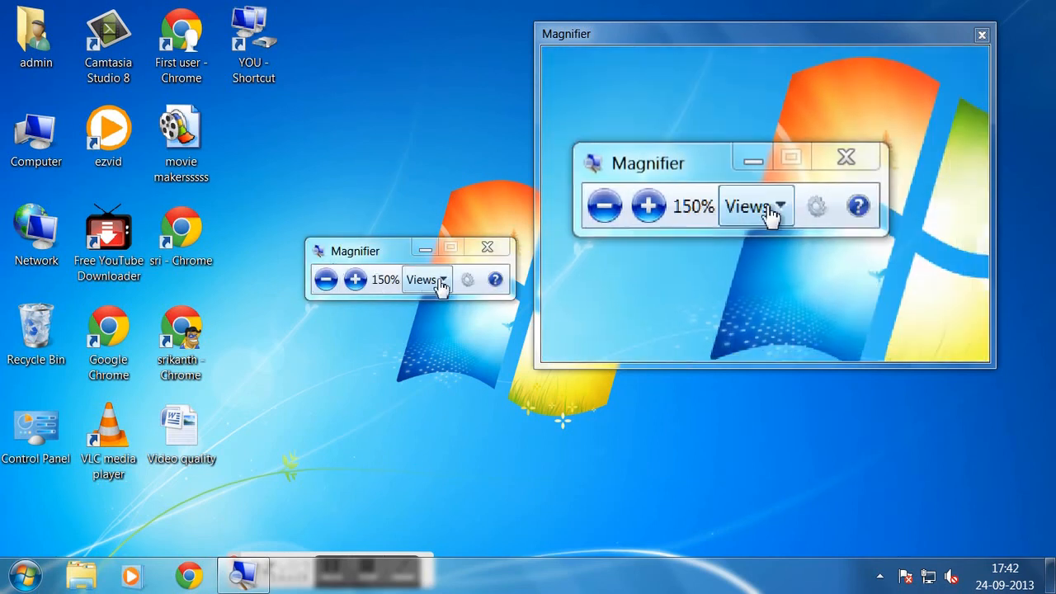
pyautogui.click(423, 279)
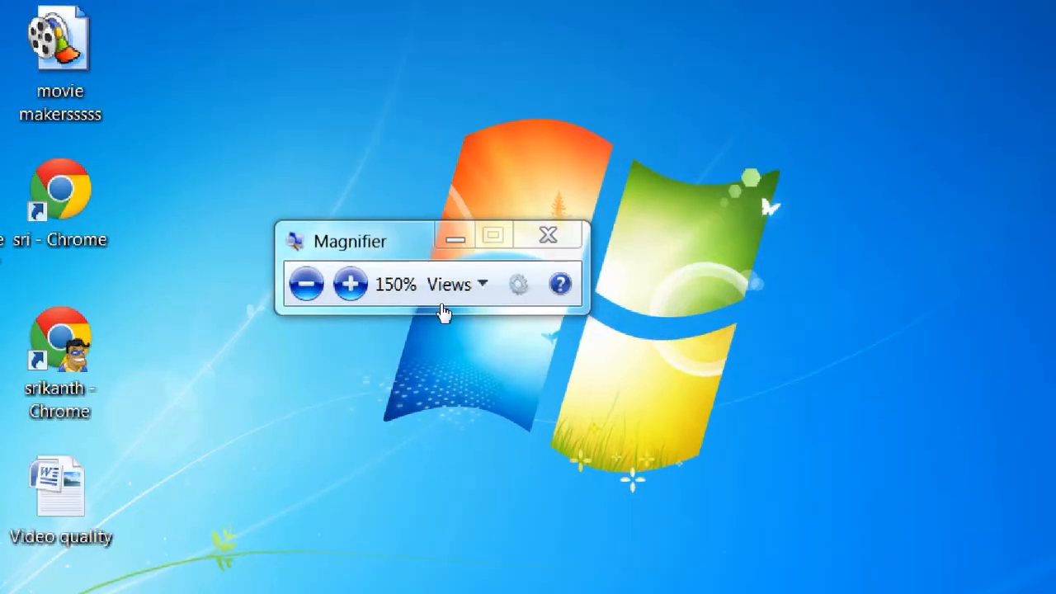
# - Reset magnification to 100% and close Magnifier
pyautogui.click(452, 283)
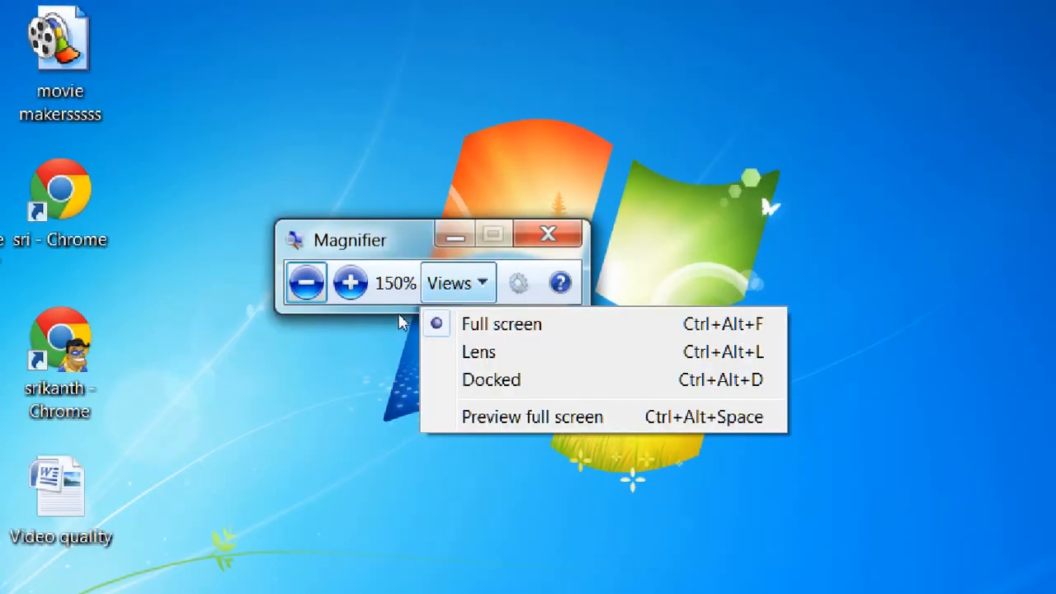
pyautogui.moveTo(353, 301)
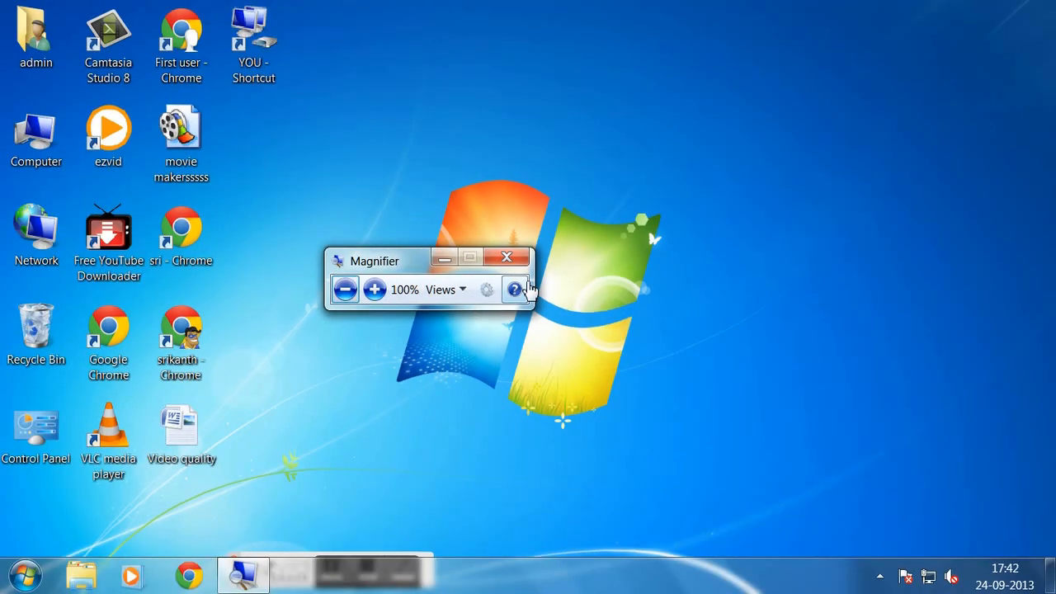
pyautogui.click(507, 257)
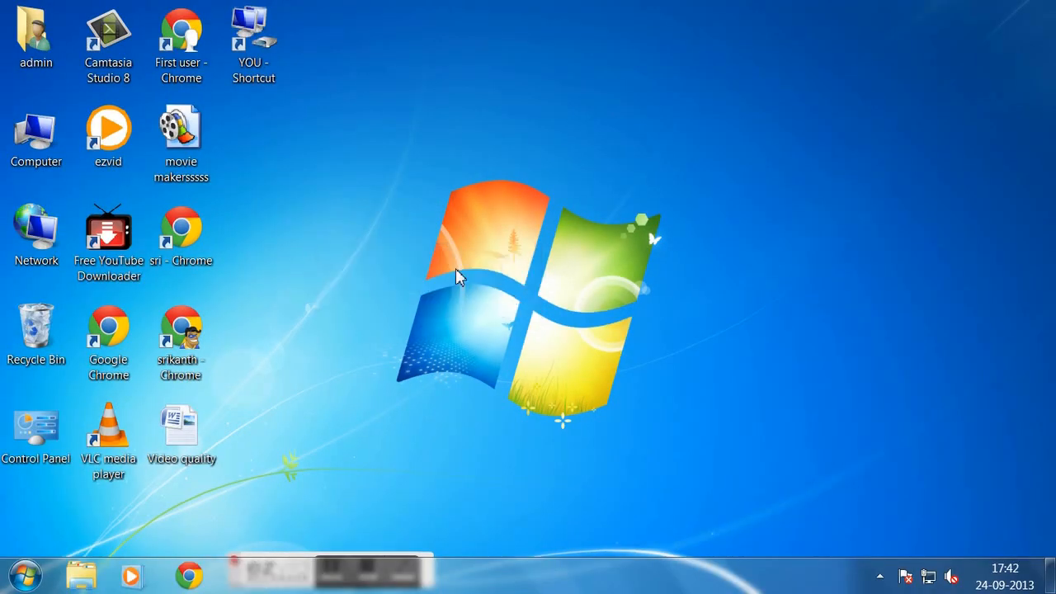